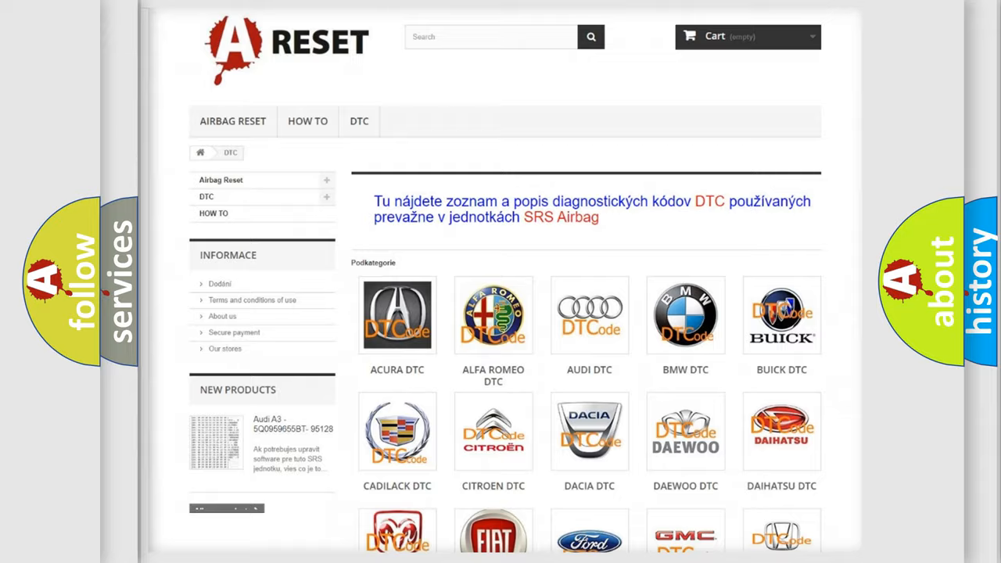
# Open the Jeep DTC page and review its trouble-code subcategories such as B0001:11 and B0002:12.
pyautogui.scroll(-3)
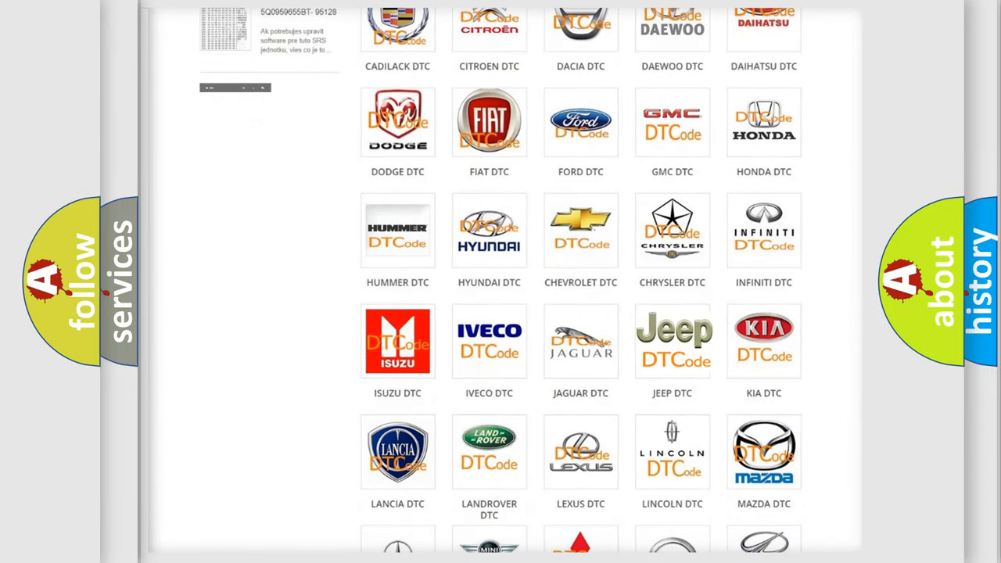
pyautogui.click(672, 341)
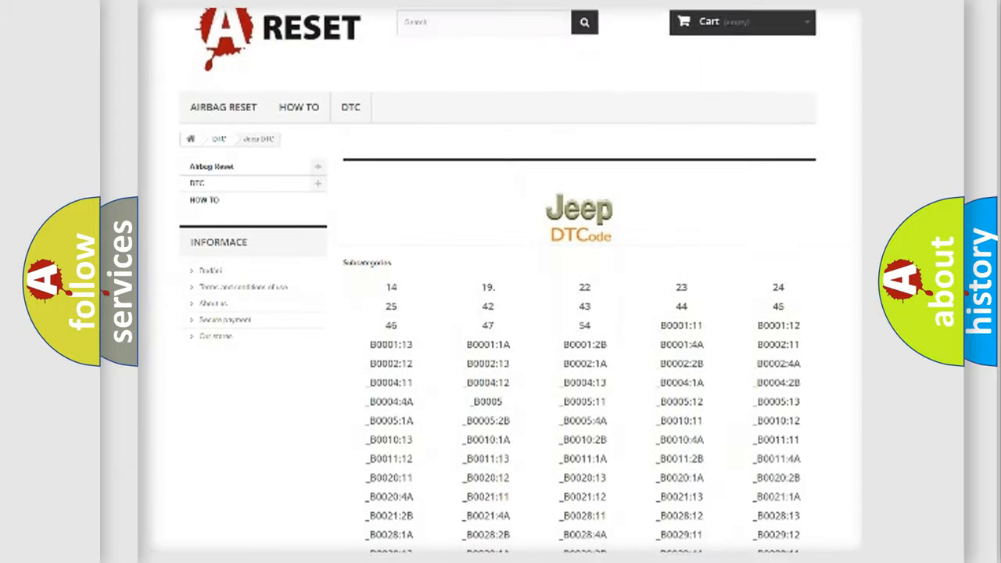
pyautogui.scroll(-3)
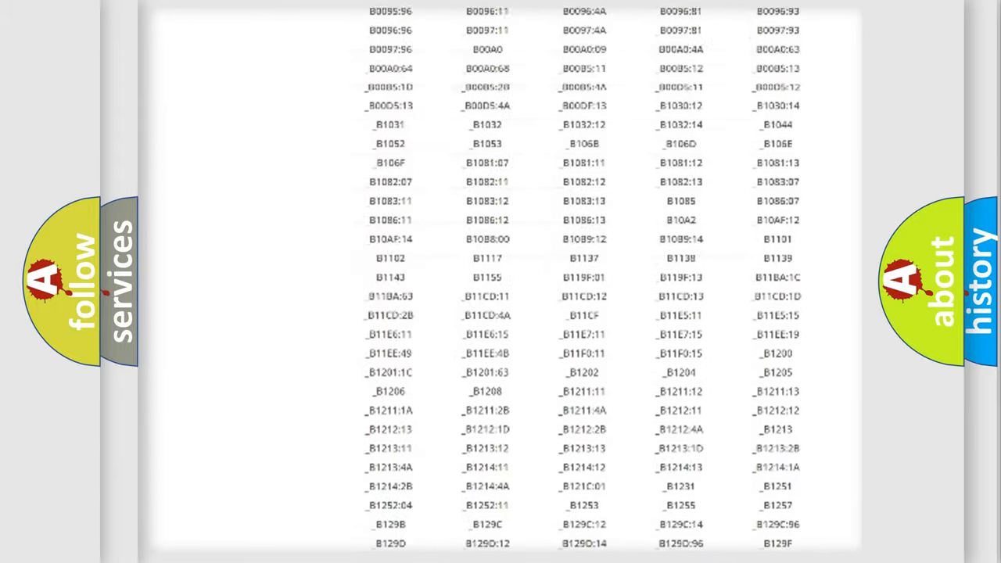
pyautogui.scroll(3)
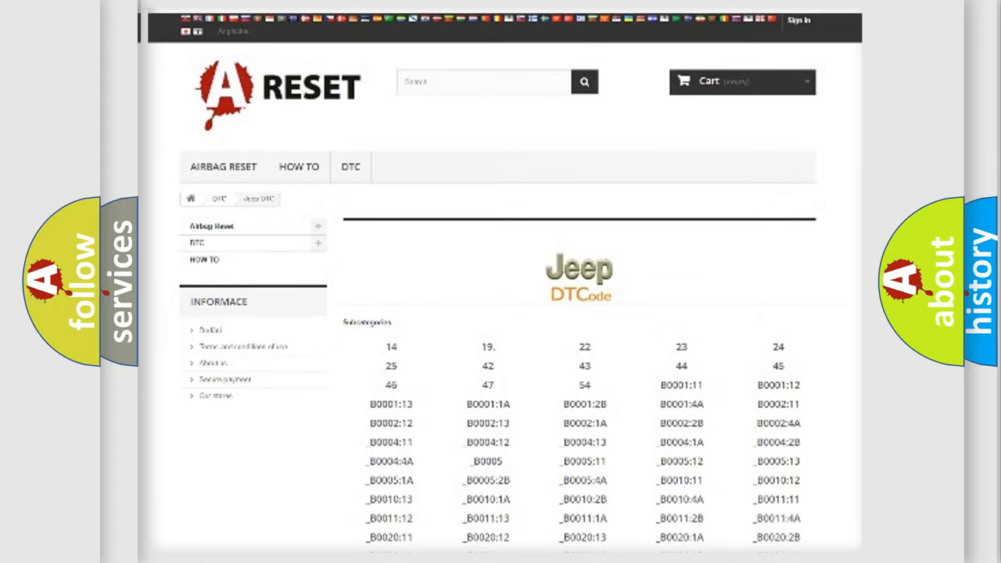